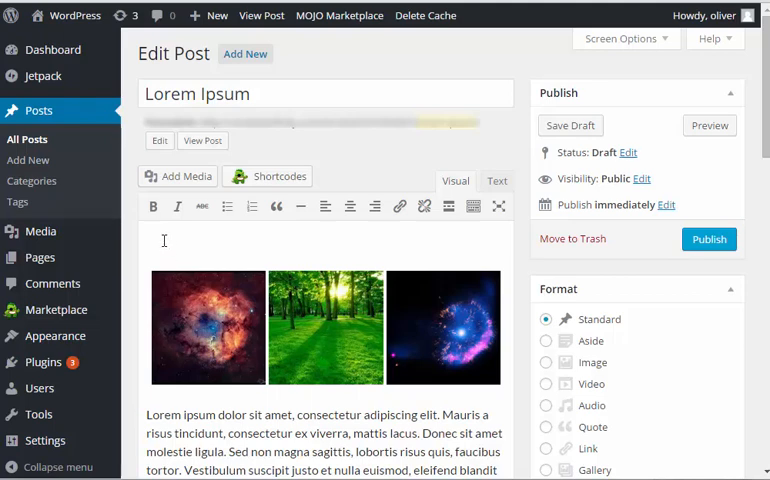
mouse_move(324, 208)
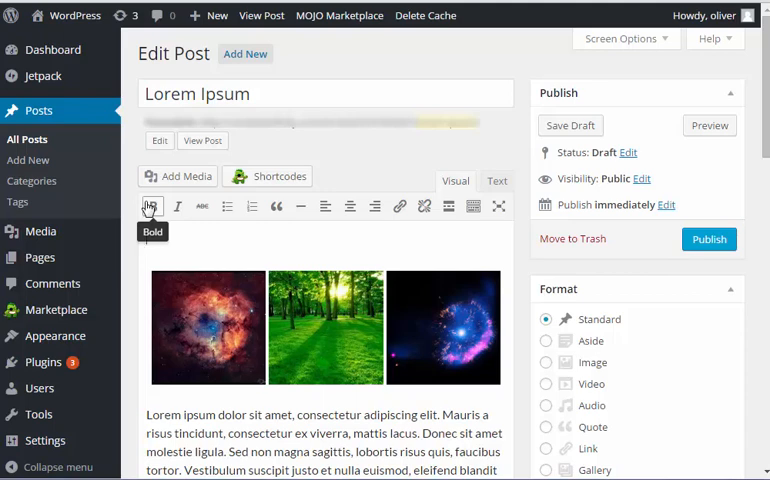
mouse_move(152, 206)
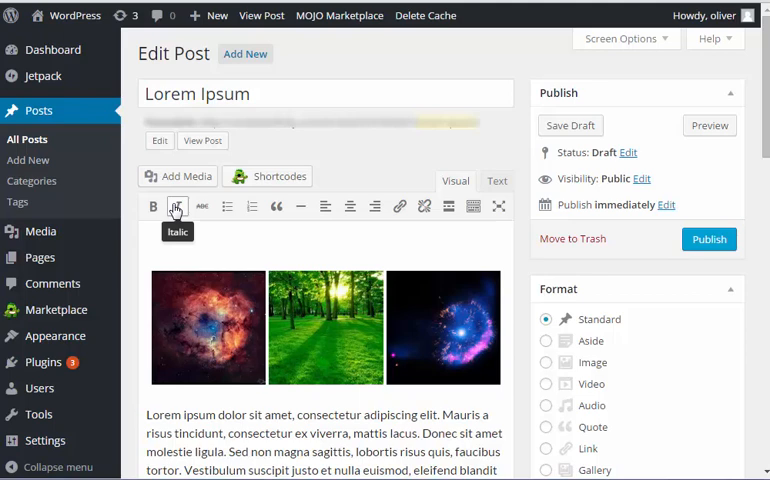
mouse_move(202, 206)
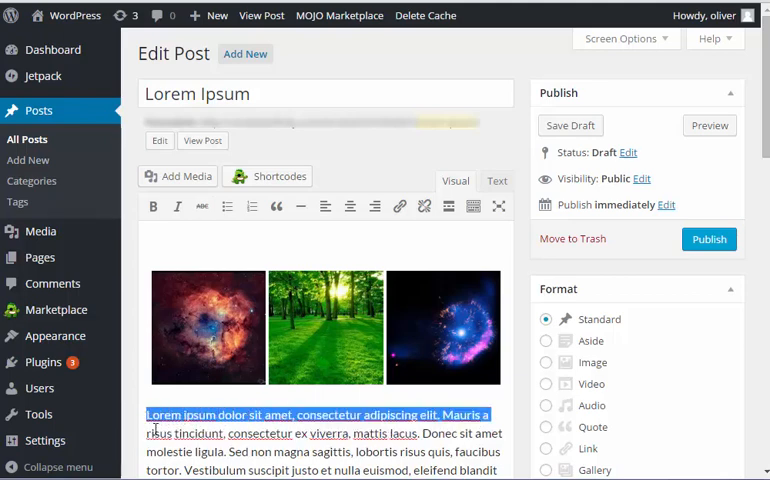
mouse_move(276, 206)
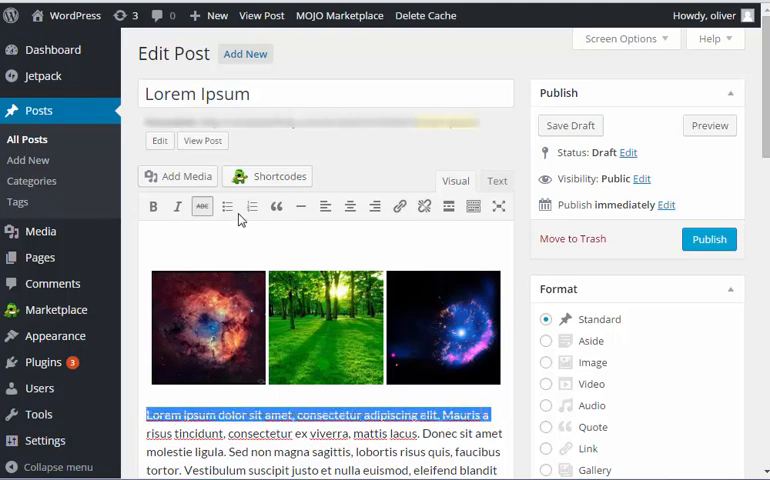
mouse_move(252, 208)
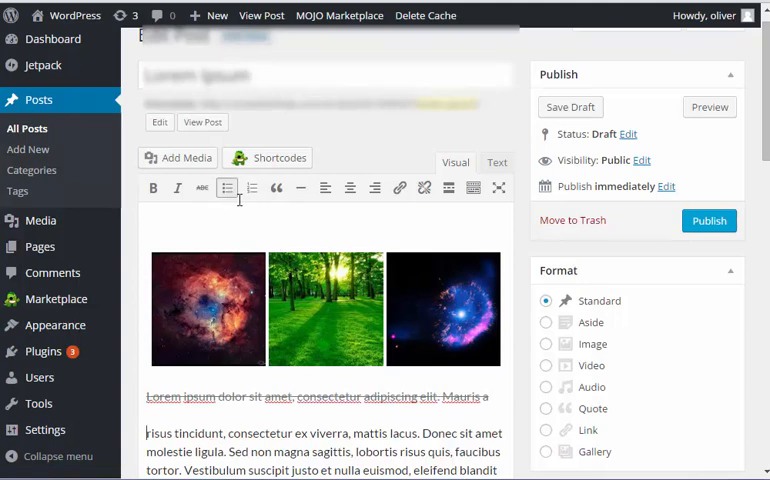
Create a bulleted list with the items 'first entry' and 'second entry'
click(228, 188)
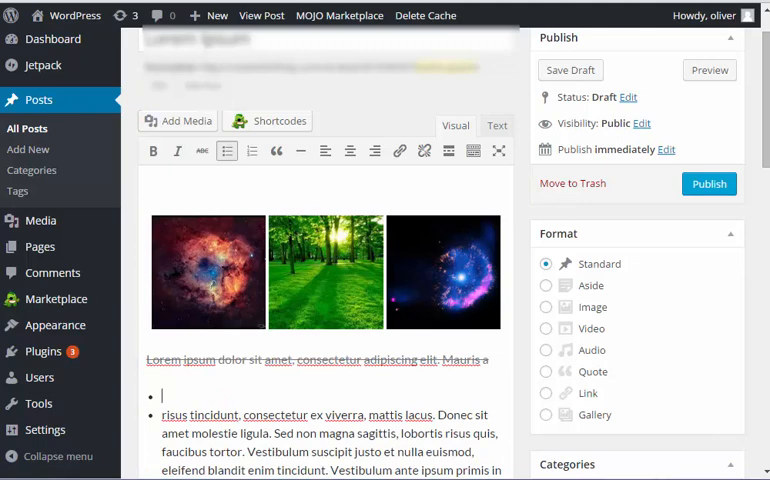
text(firs)
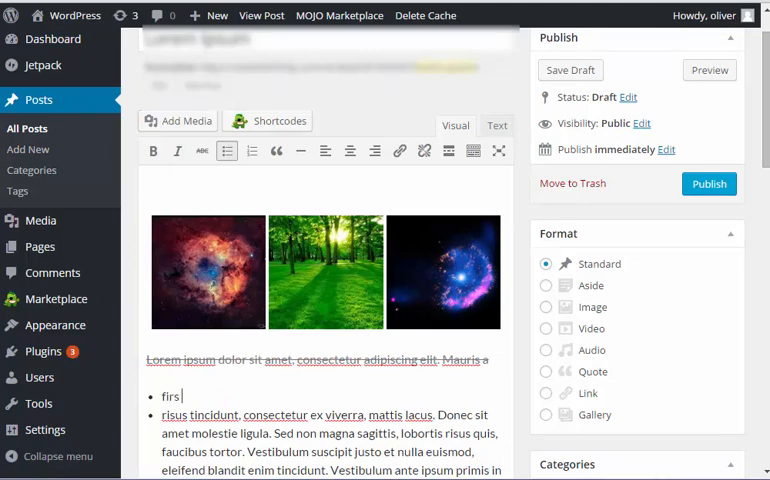
text(first entry)
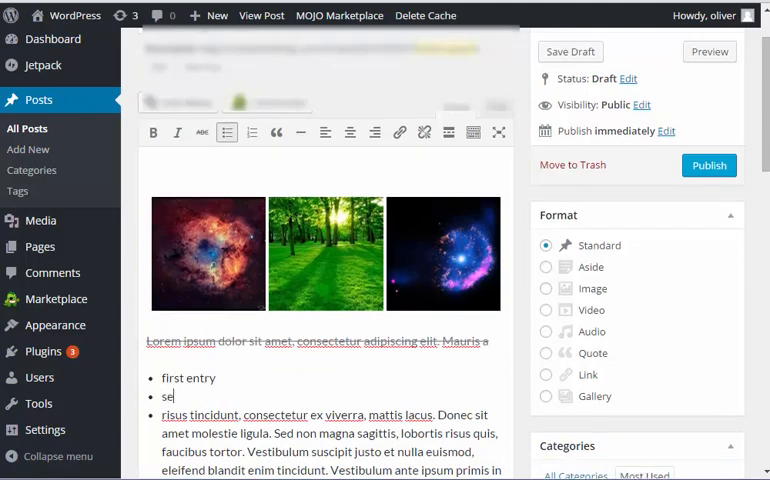
text(cond entry)
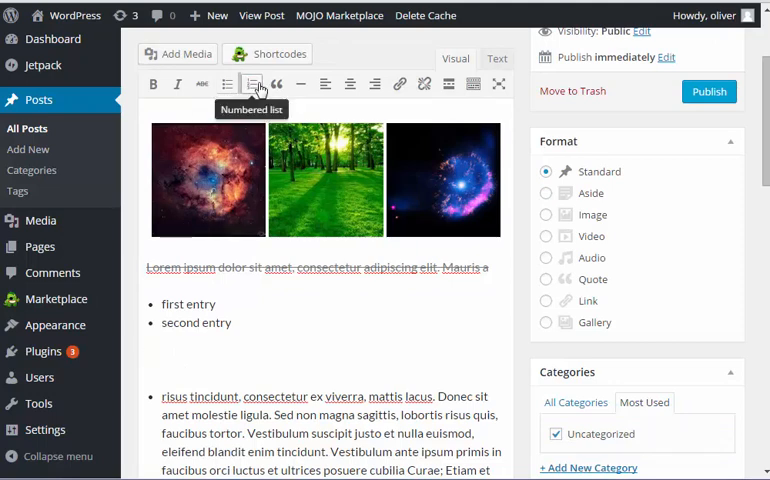
Create a numbered list with the items 'first entry' and 'second entry'
click(146, 358)
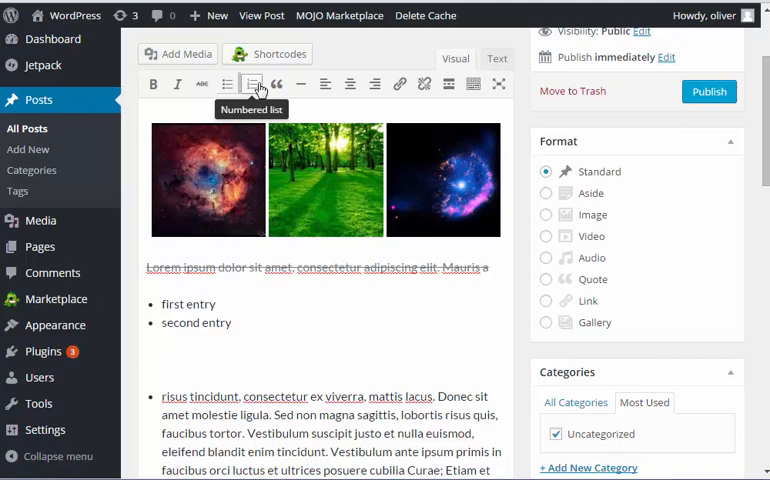
click(252, 84)
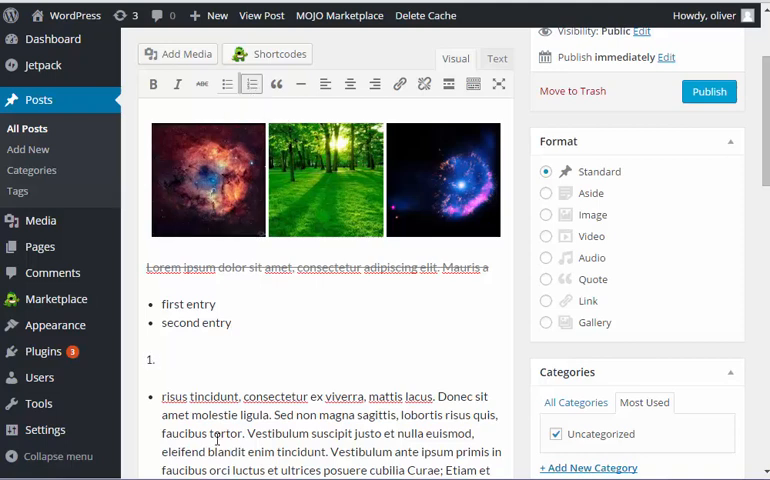
text(first entry)
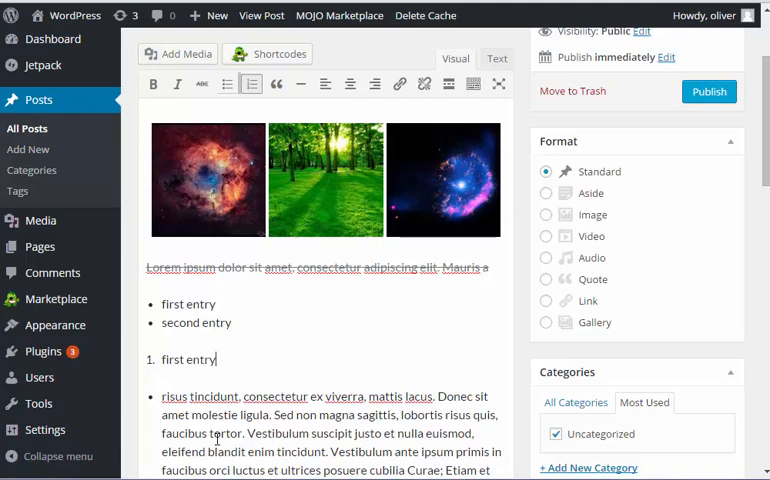
text(second entry)
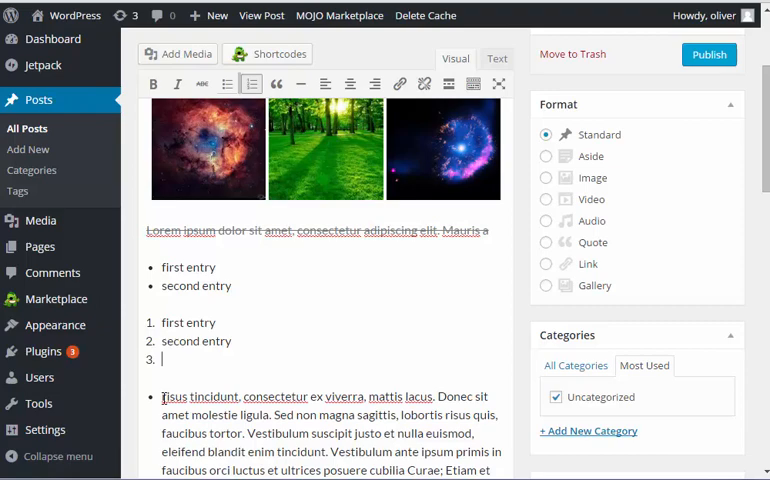
Scroll down through the post past the quoted third list item
scroll(down, 3)
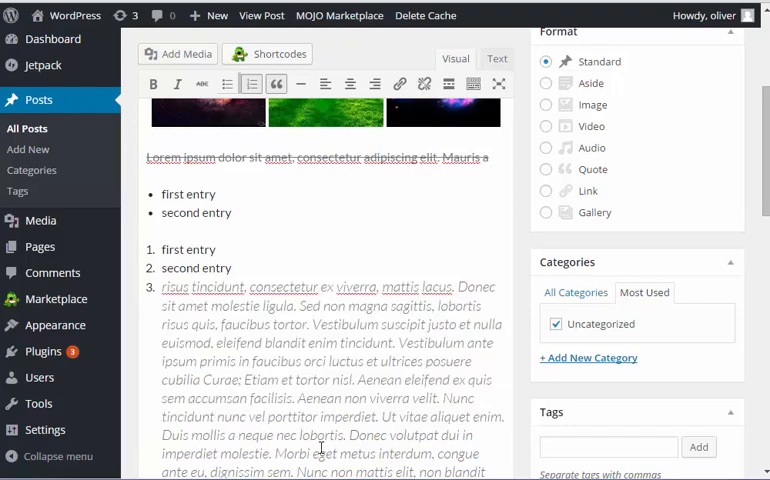
scroll(down, 3)
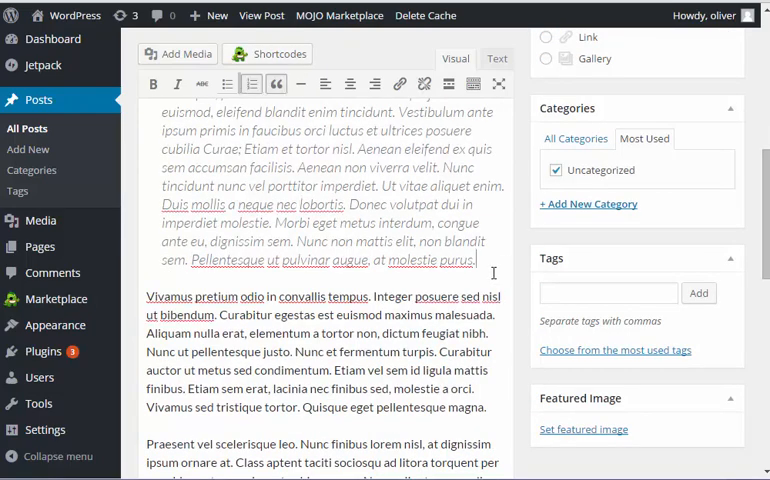
scroll(down, 3)
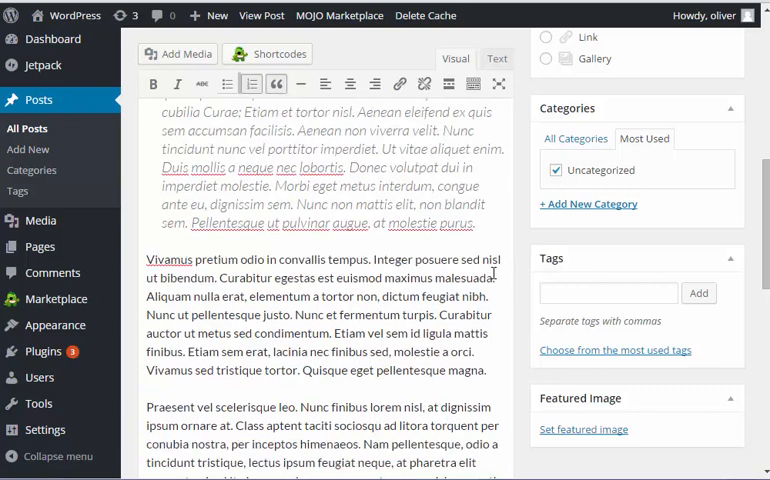
scroll(down, 3)
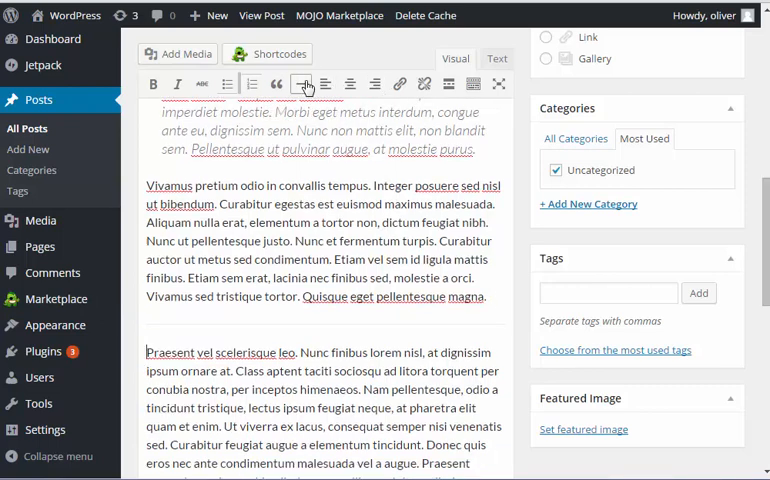
mouse_move(302, 84)
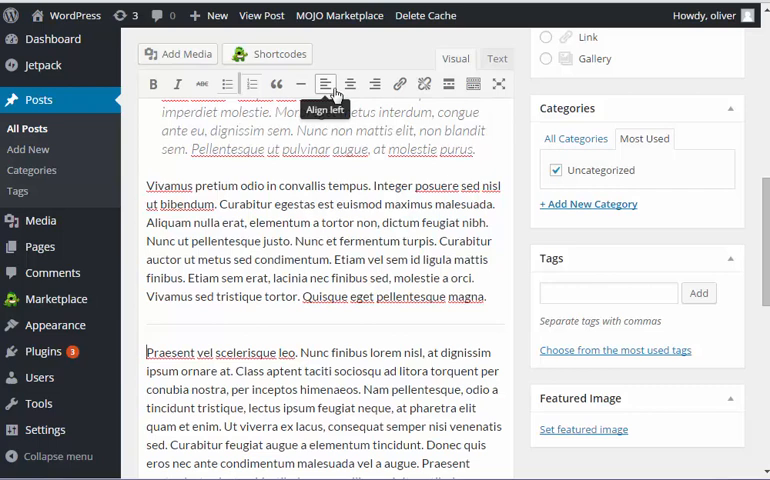
mouse_move(374, 84)
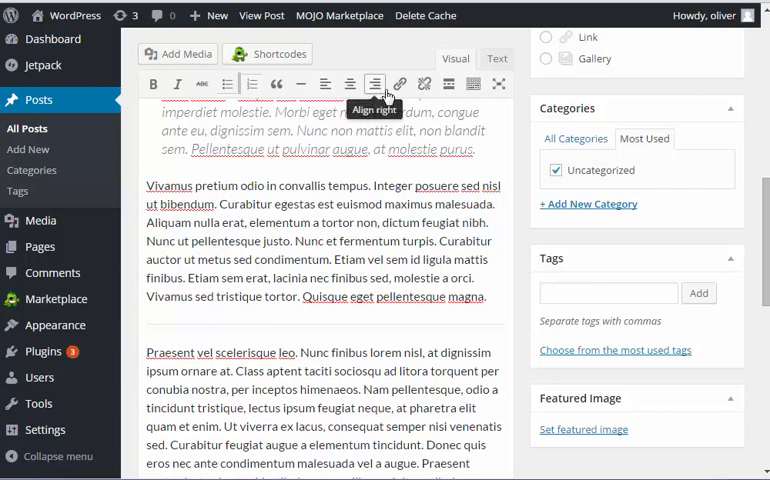
mouse_move(400, 84)
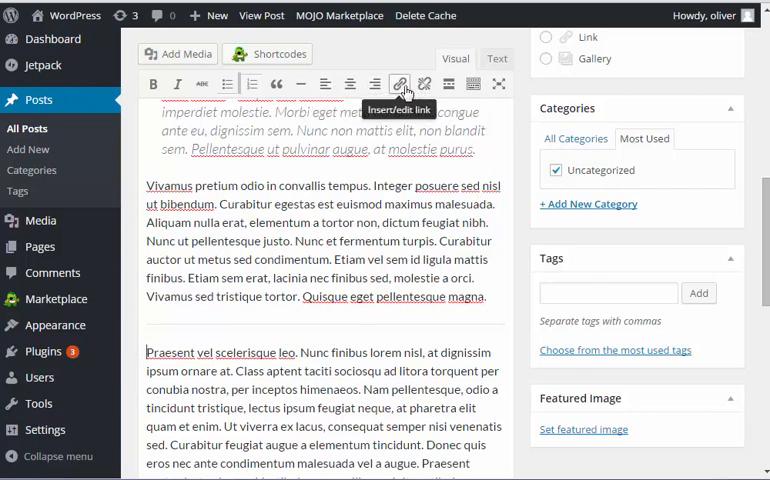
mouse_move(448, 84)
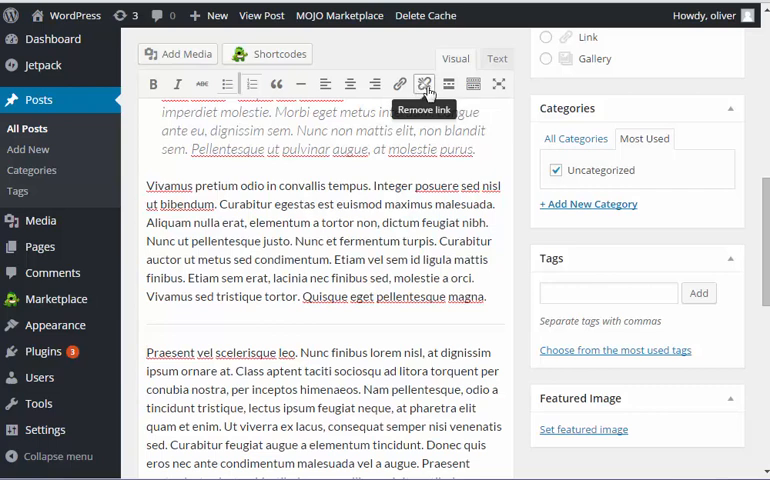
mouse_move(448, 84)
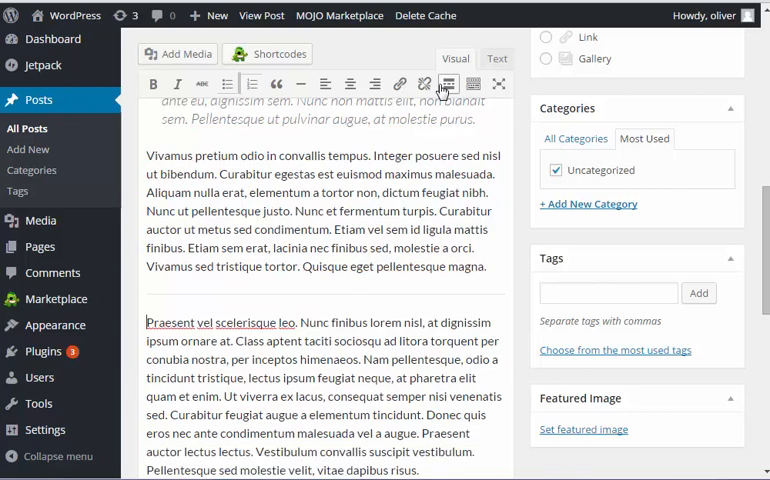
mouse_move(448, 84)
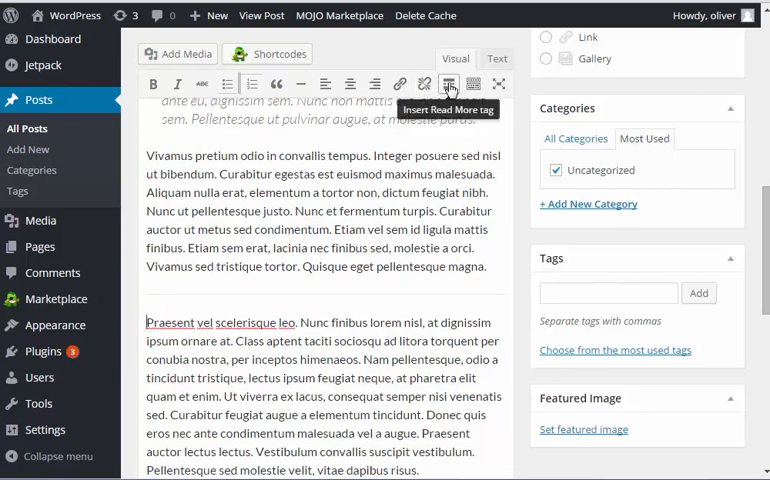
mouse_move(472, 84)
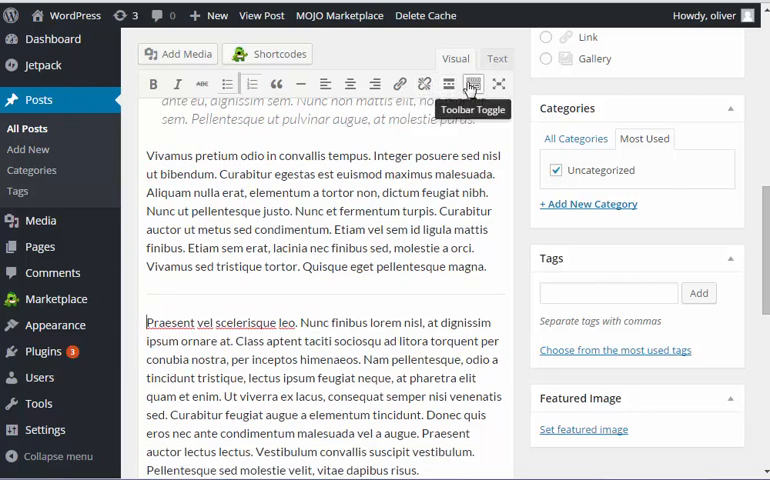
Reveal the second toolbar row and enable distraction-free writing mode
click(474, 84)
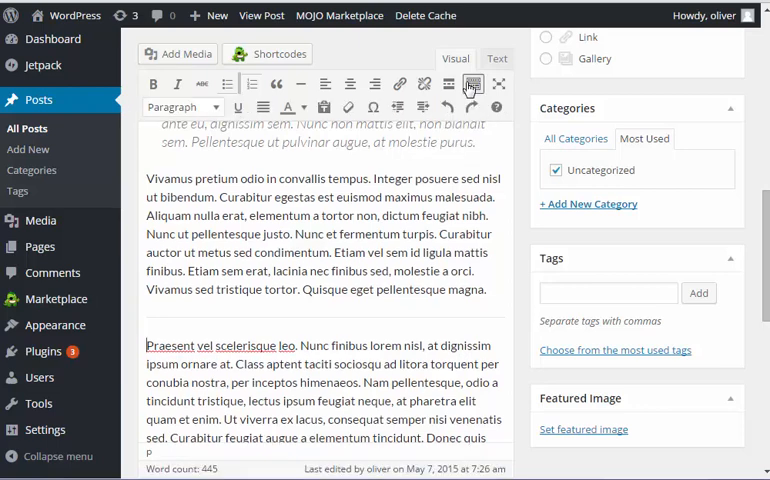
mouse_move(500, 84)
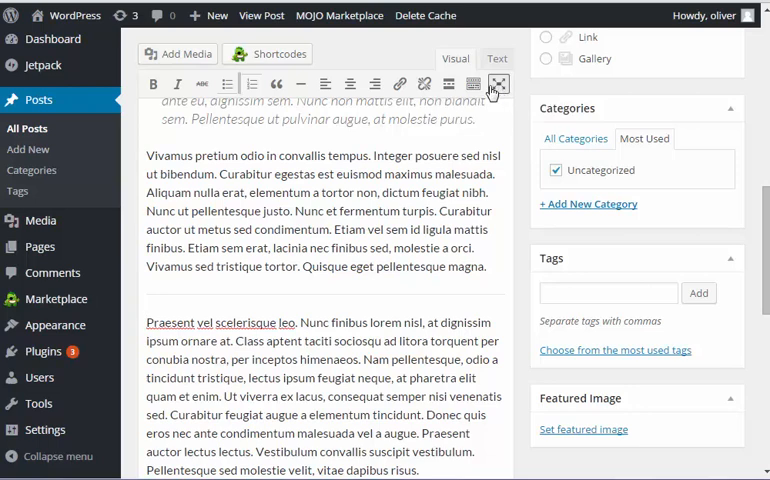
click(498, 84)
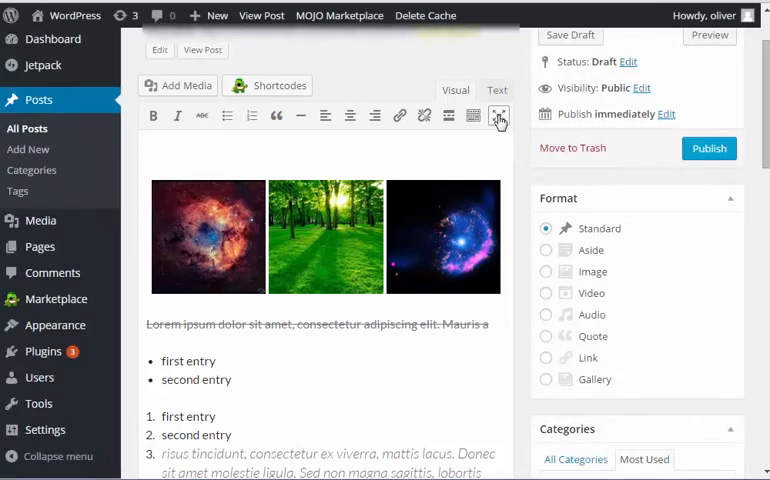
click(498, 116)
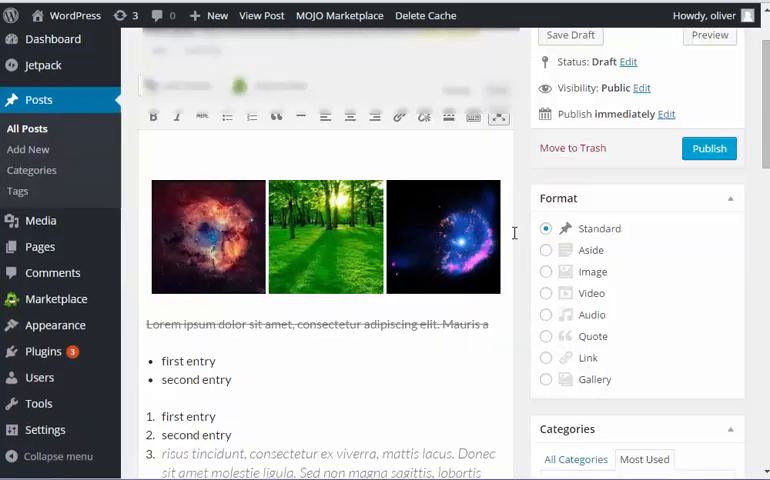
scroll(down, 3)
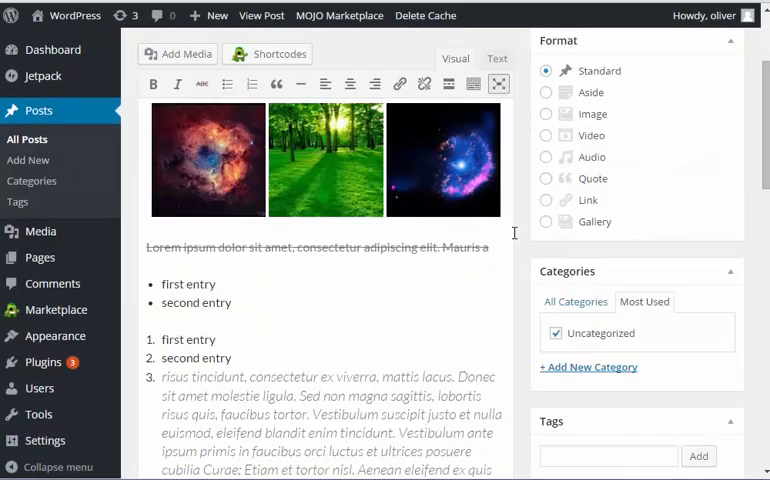
scroll(down, 3)
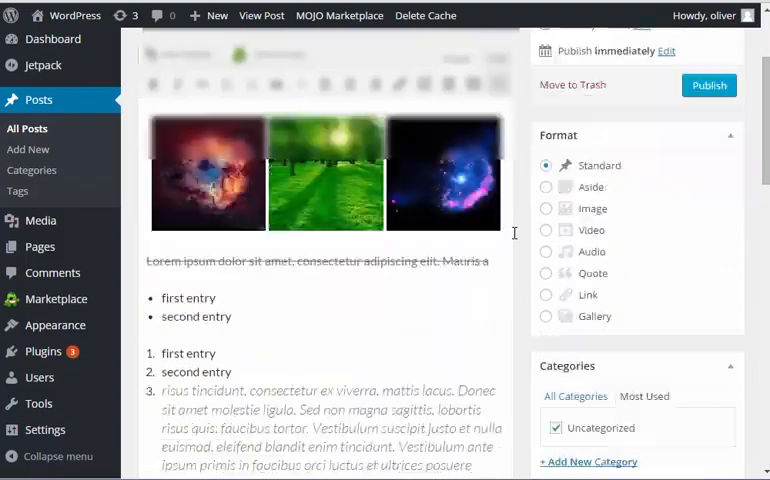
scroll(down, 3)
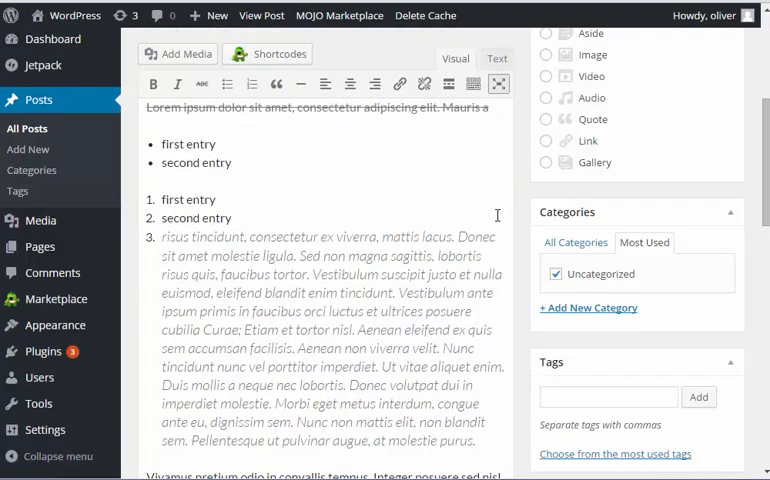